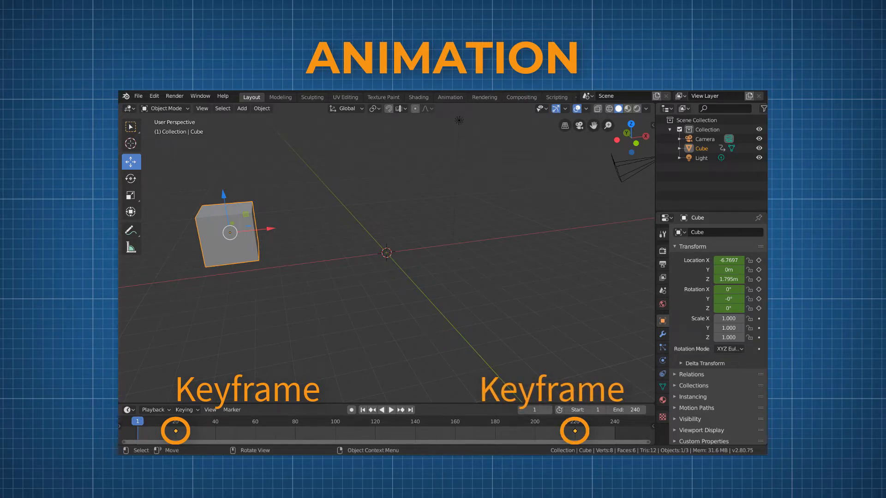
mouse_move(390, 410)
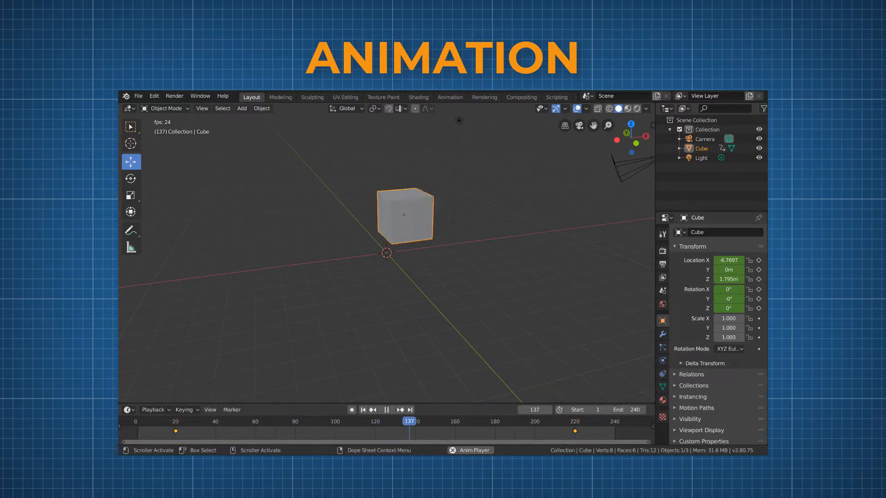
Step: Preview the example cube sliding between its two timeline keyframes
left_click(503, 421)
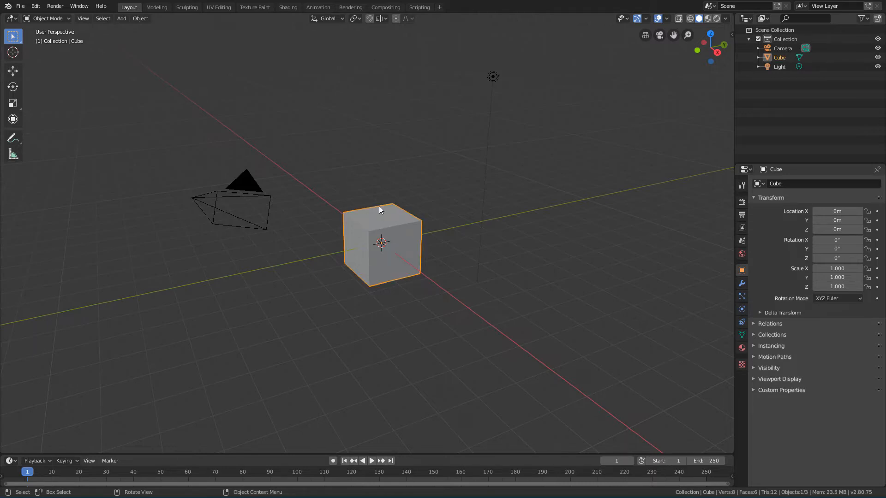
mouse_move(308, 259)
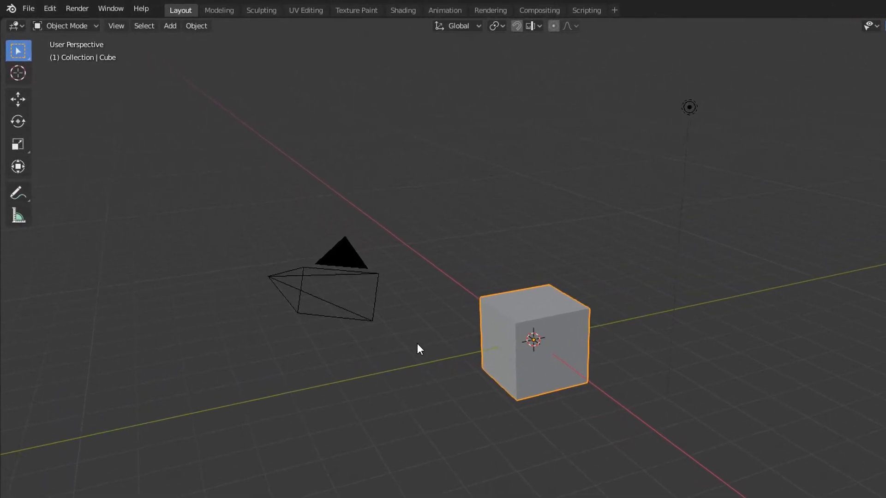
Step: Bring up the Insert Keyframe menu for the selected cube from the Object menu's Animation options
left_click(196, 26)
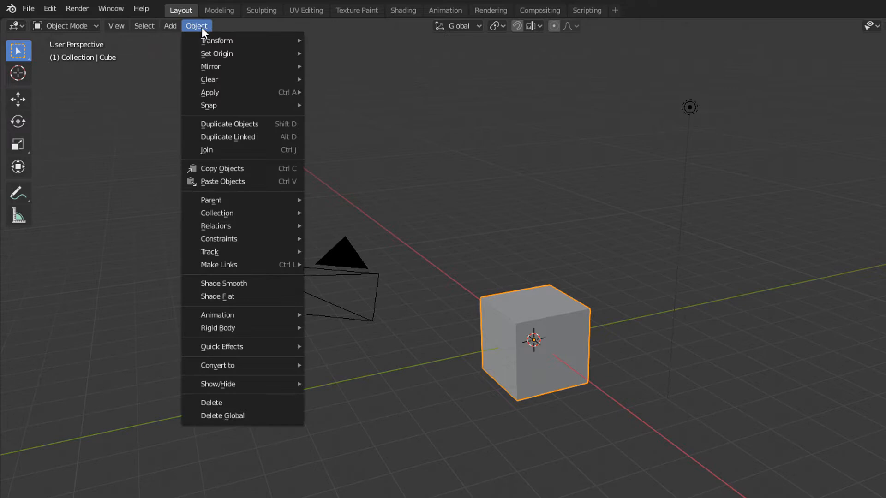
mouse_move(237, 296)
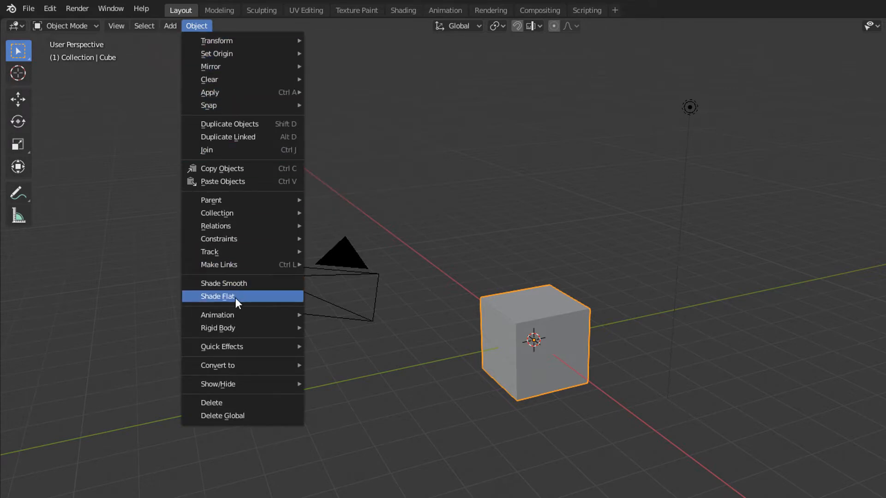
mouse_move(216, 315)
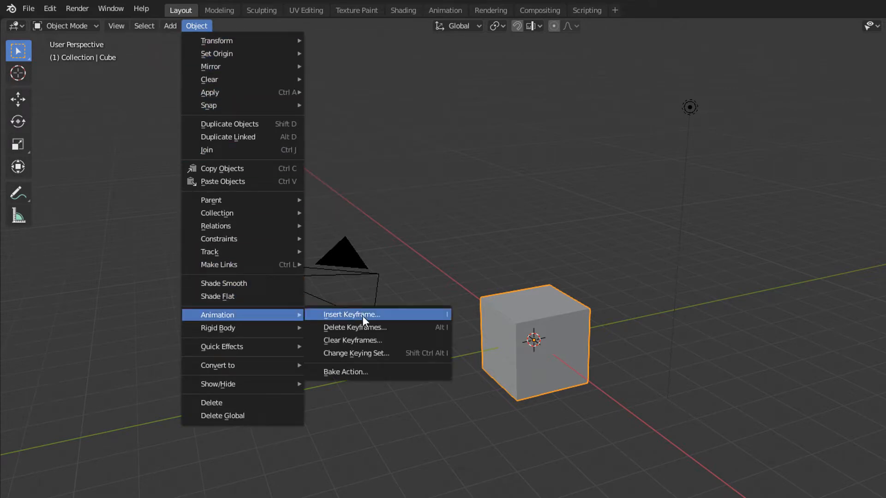
left_click(351, 315)
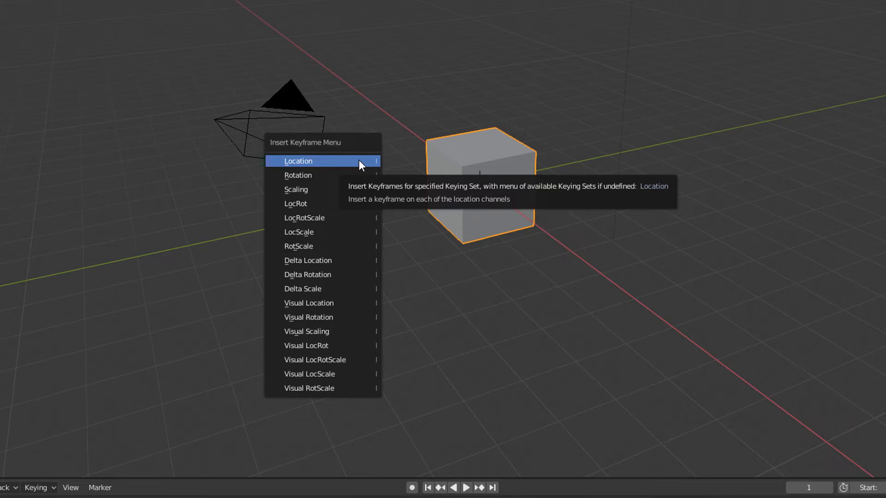
mouse_move(322, 176)
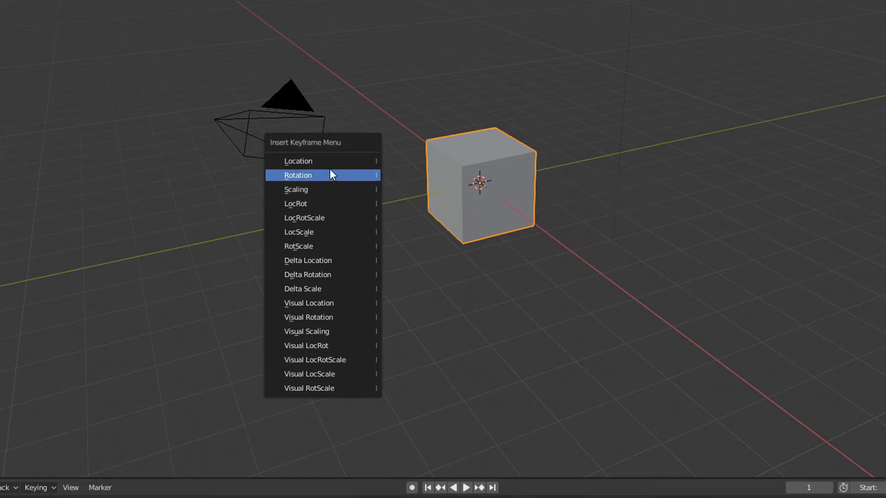
mouse_move(333, 161)
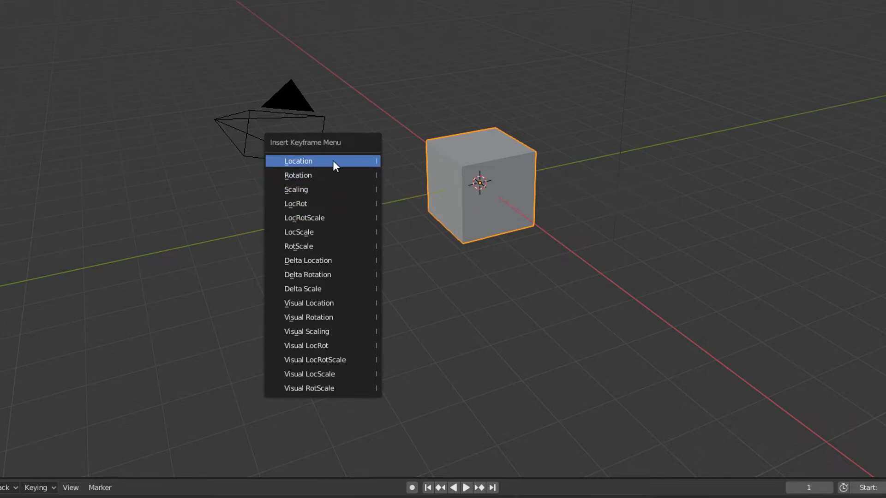
mouse_move(375, 164)
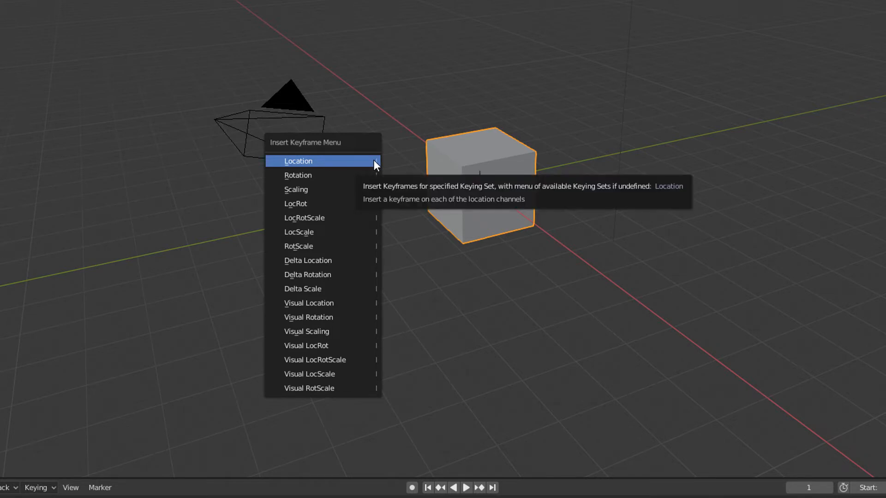
mouse_move(311, 178)
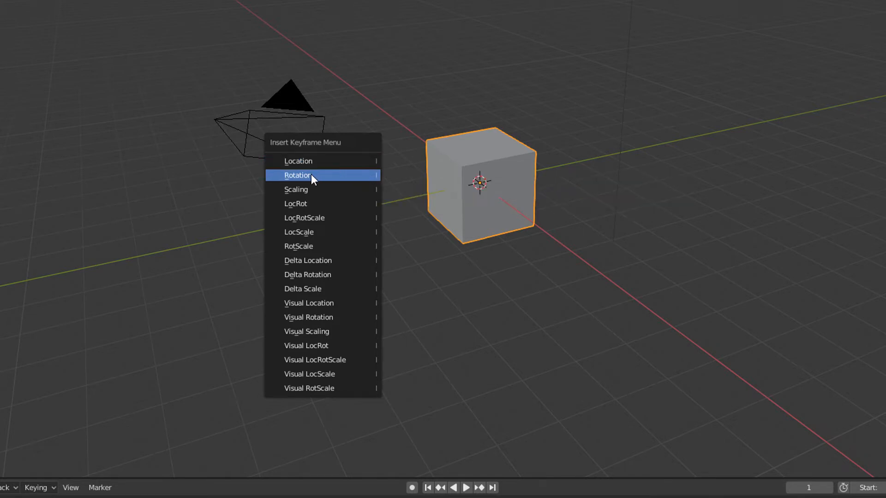
mouse_move(336, 185)
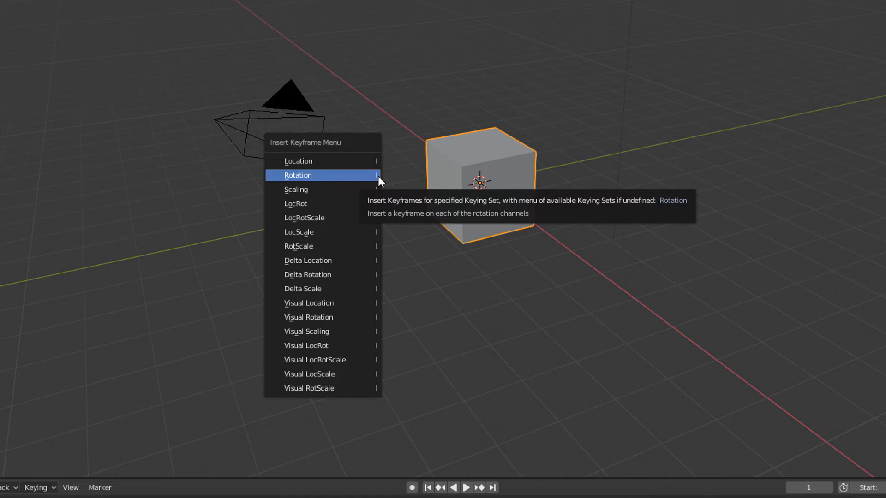
mouse_move(365, 186)
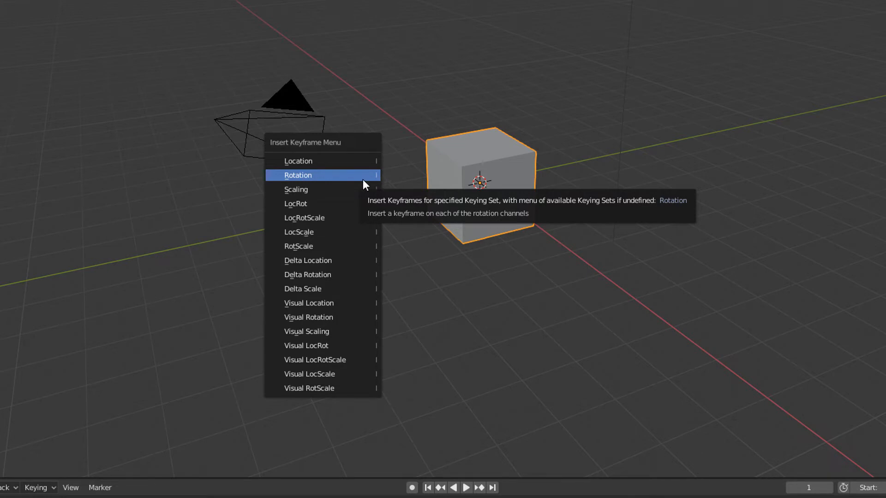
mouse_move(297, 189)
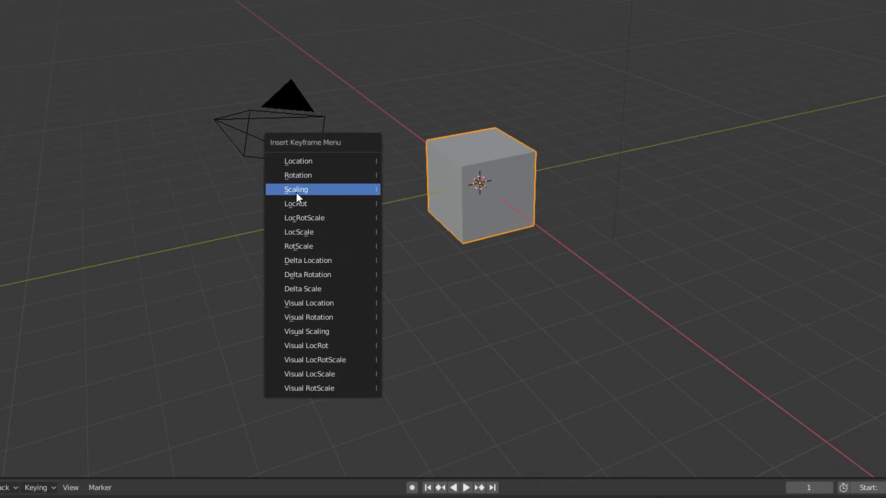
mouse_move(375, 195)
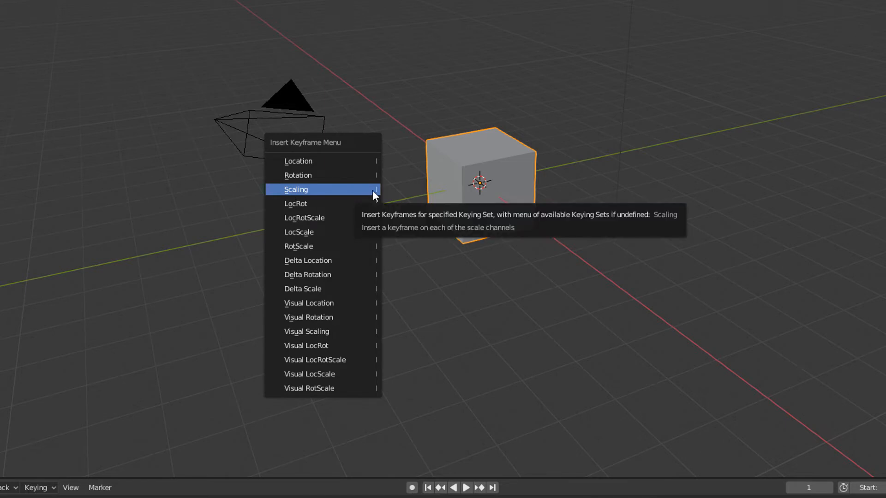
mouse_move(339, 174)
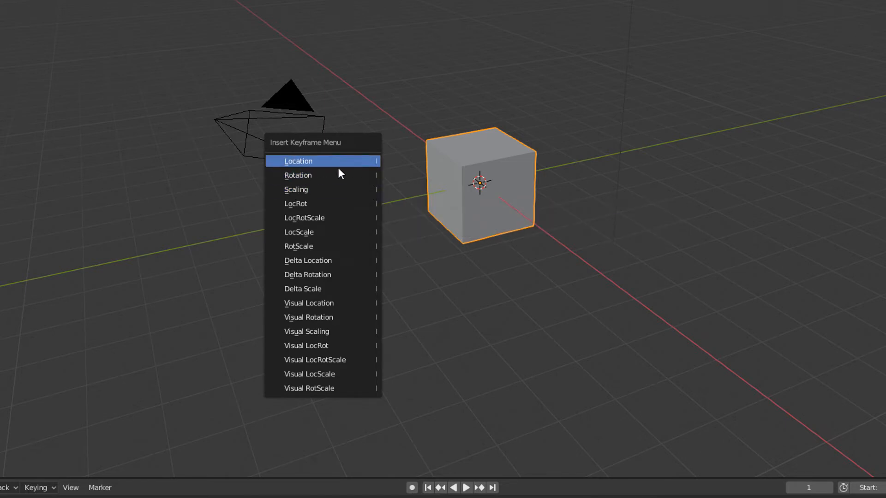
mouse_move(344, 181)
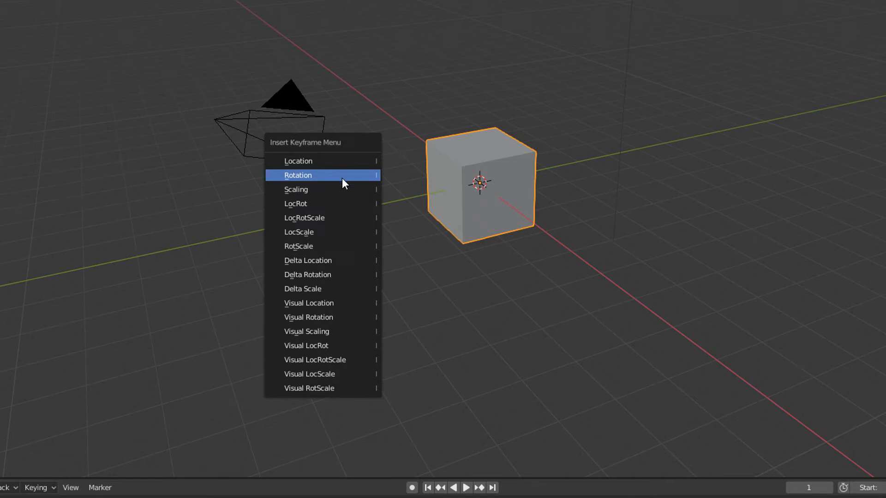
mouse_move(332, 205)
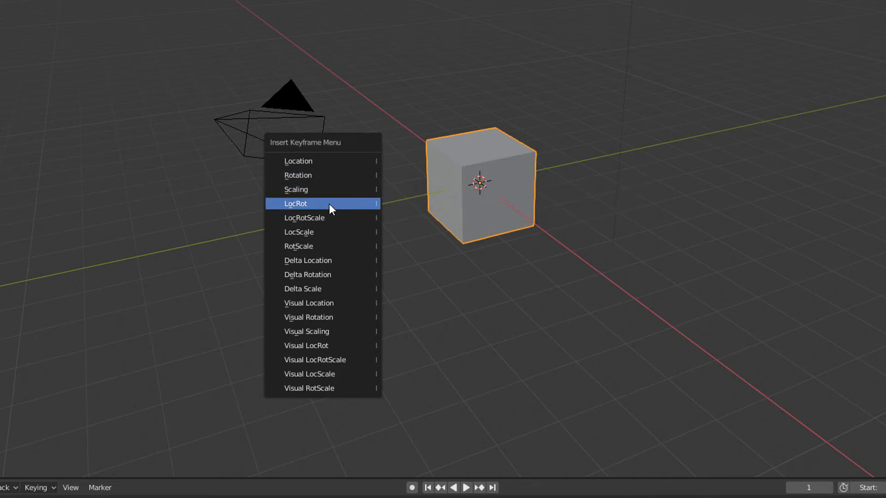
mouse_move(293, 212)
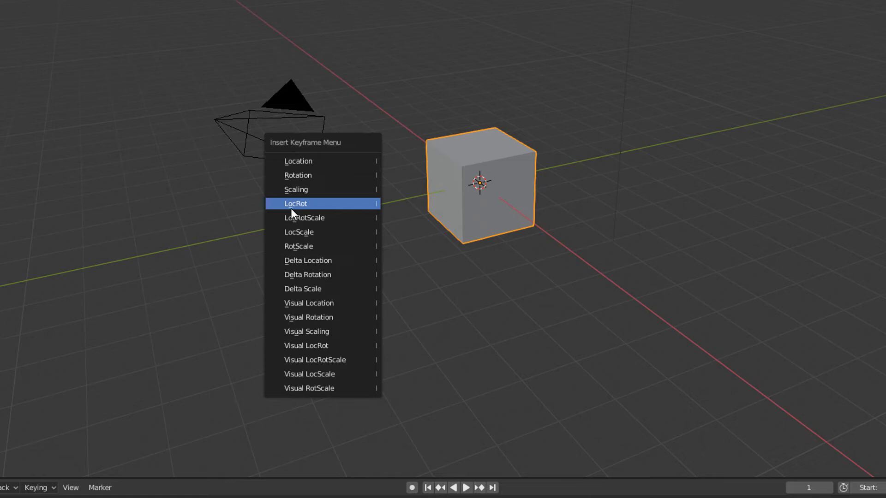
mouse_move(308, 212)
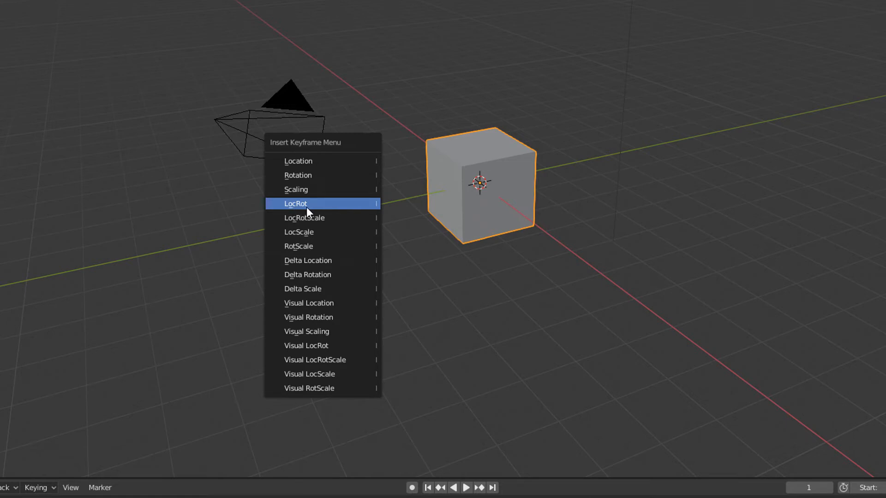
mouse_move(295, 204)
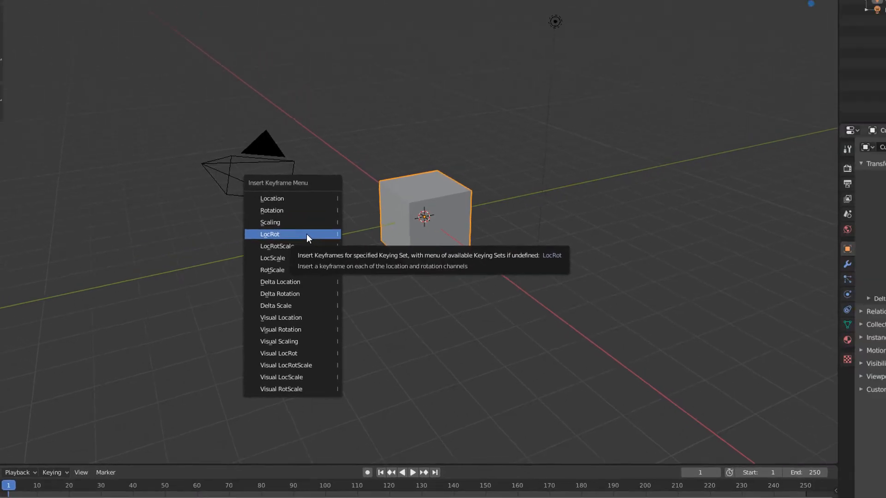
Step: Key the cube's LocRot at frame 1, play and pause, then move to frame 100
left_click(269, 234)
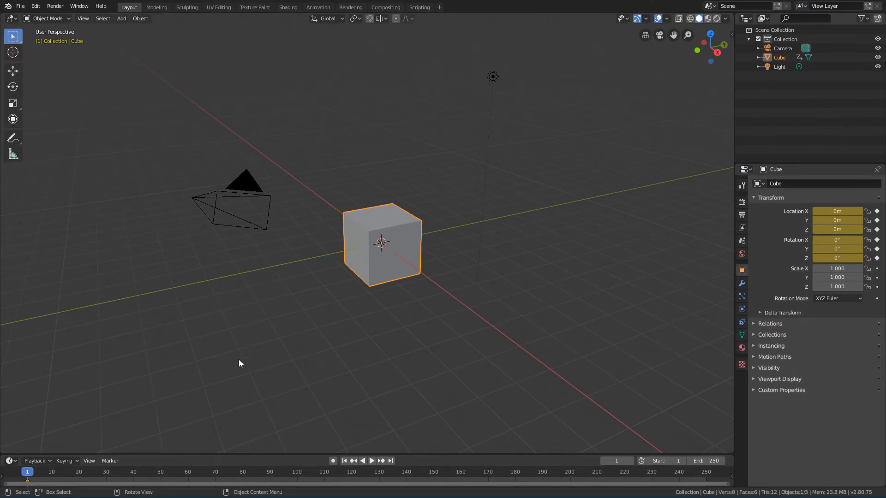
mouse_move(389, 256)
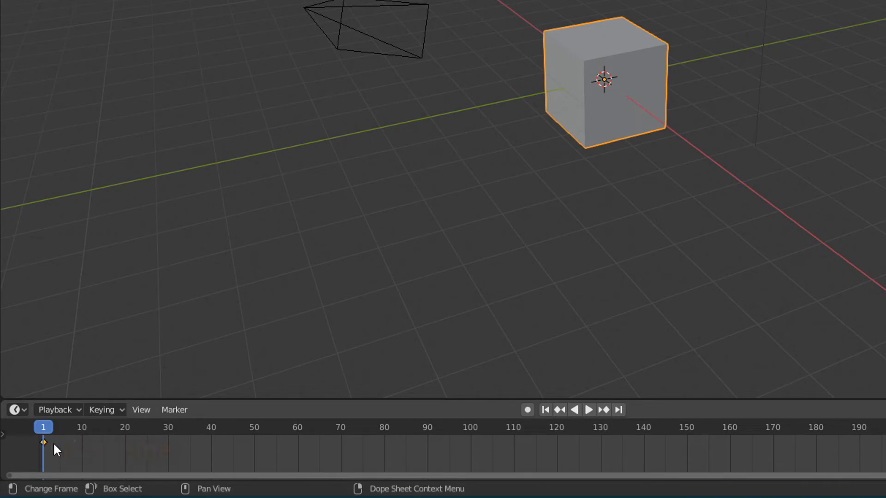
mouse_move(108, 452)
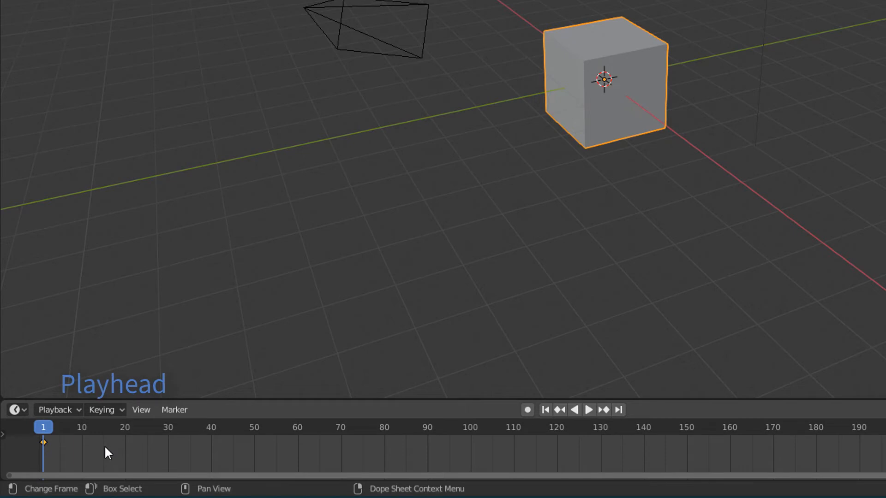
left_click(588, 410)
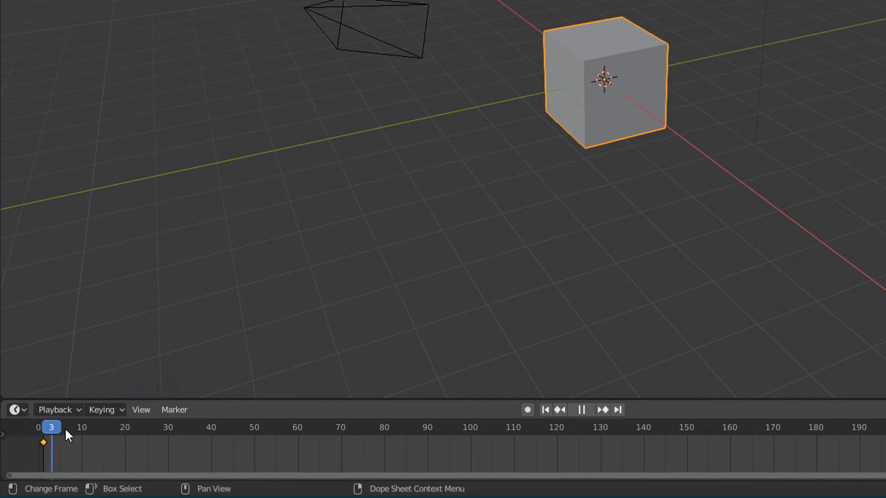
left_click(112, 428)
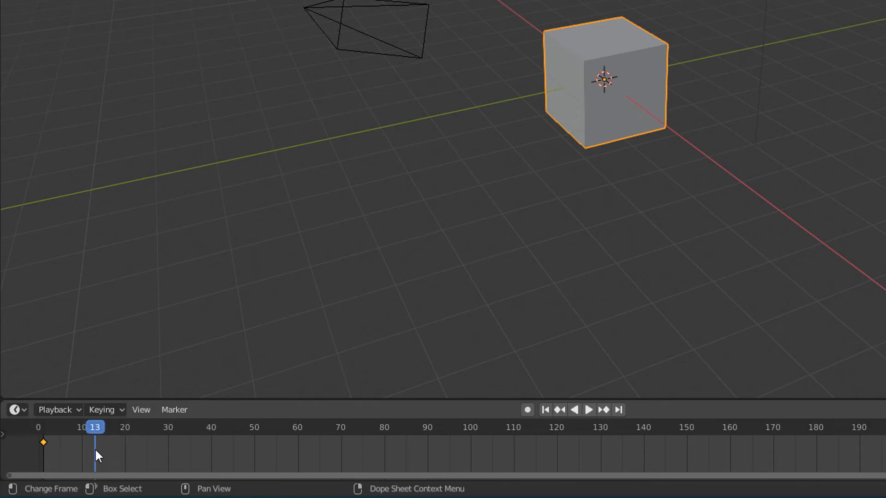
mouse_move(51, 449)
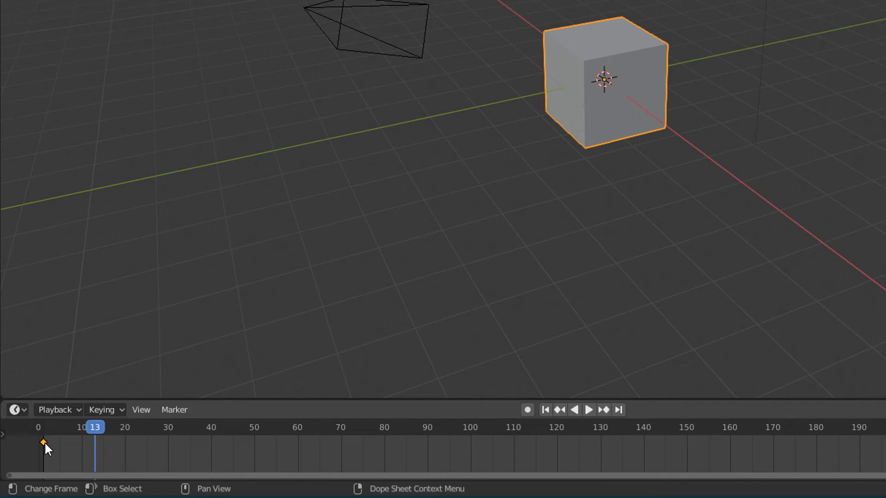
mouse_move(90, 435)
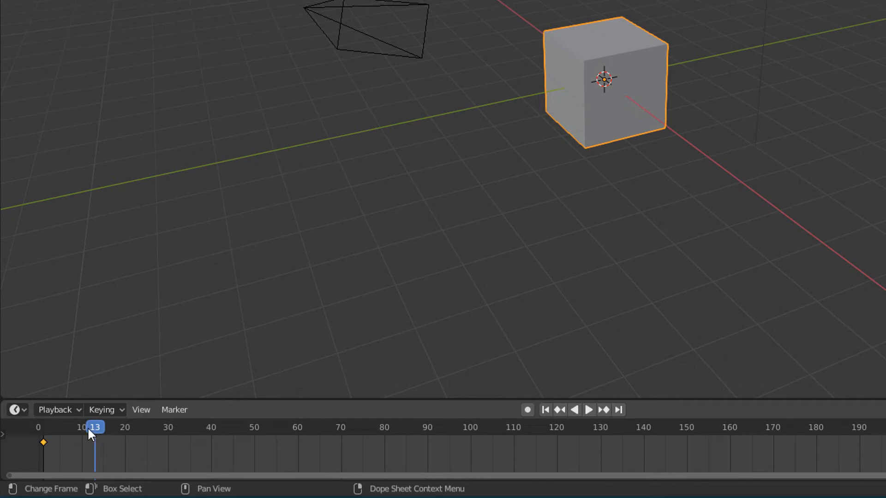
left_click(589, 410)
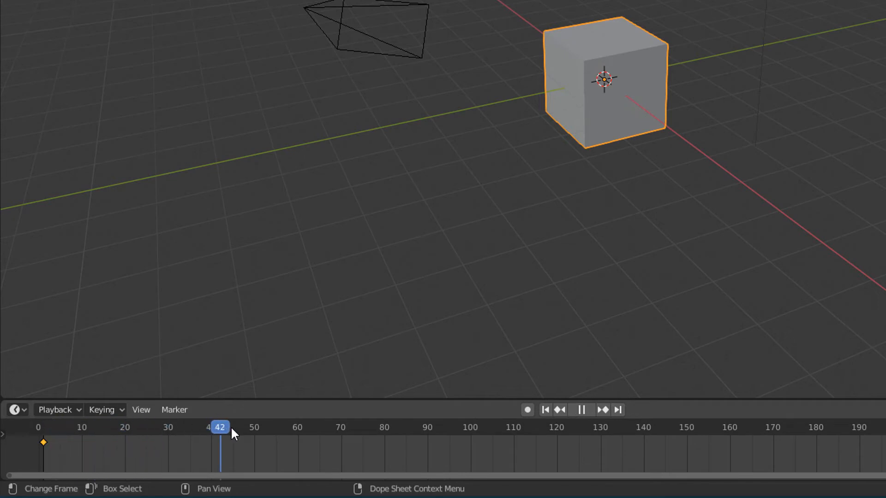
left_click(357, 427)
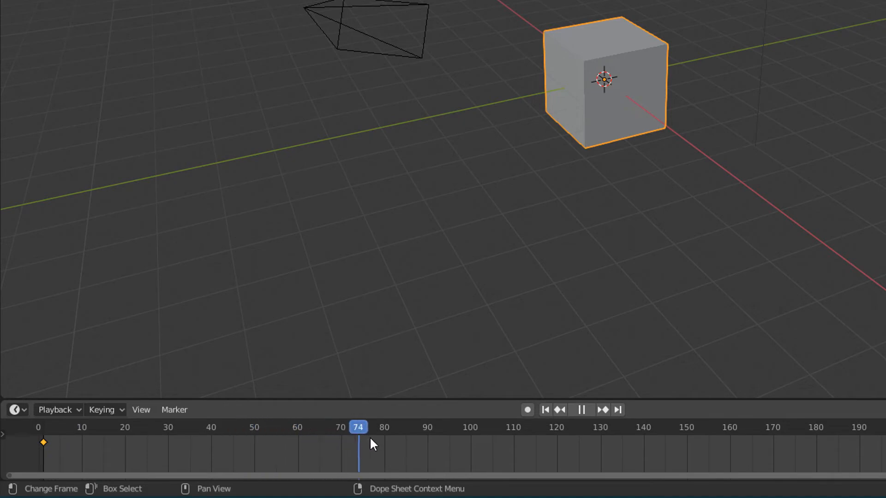
left_click(470, 427)
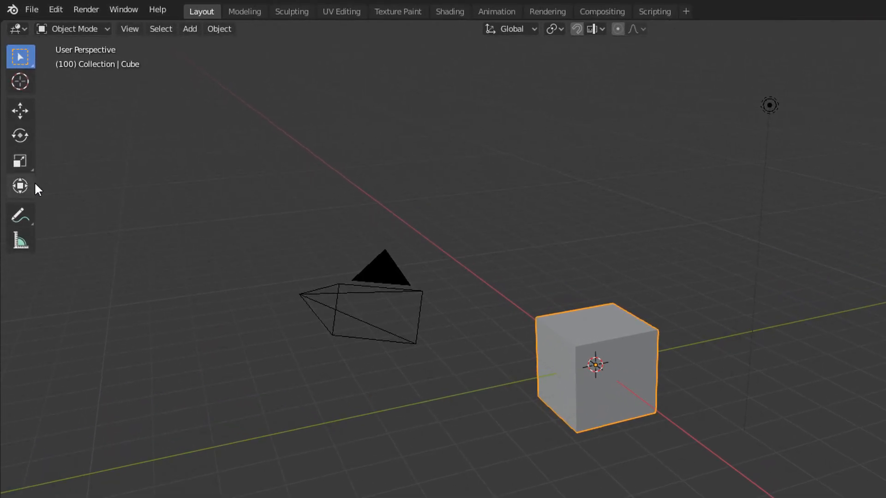
Step: With the Transform tool, move the cube to Y 12.143 m and rotate it 220° about Z
left_click(20, 186)
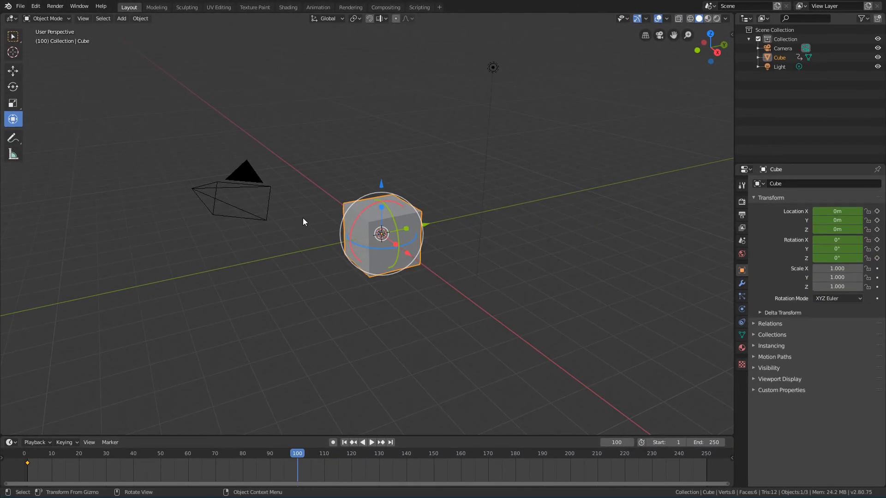
key("r")
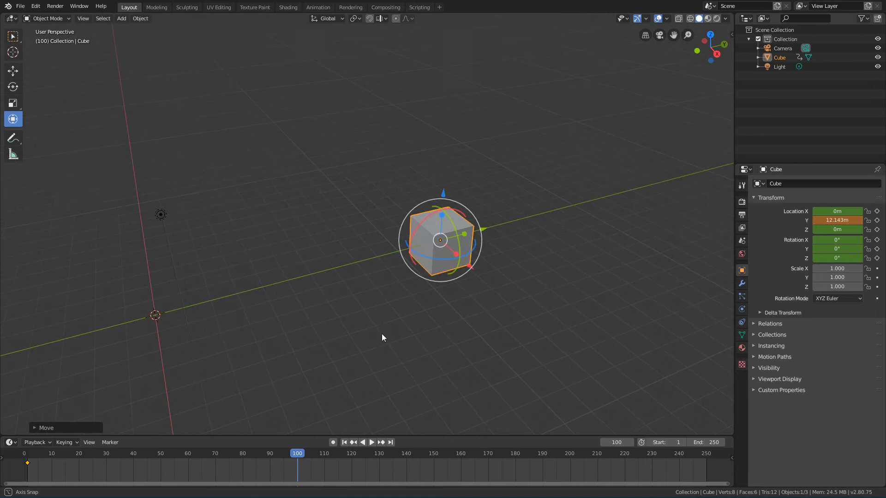
key("r")
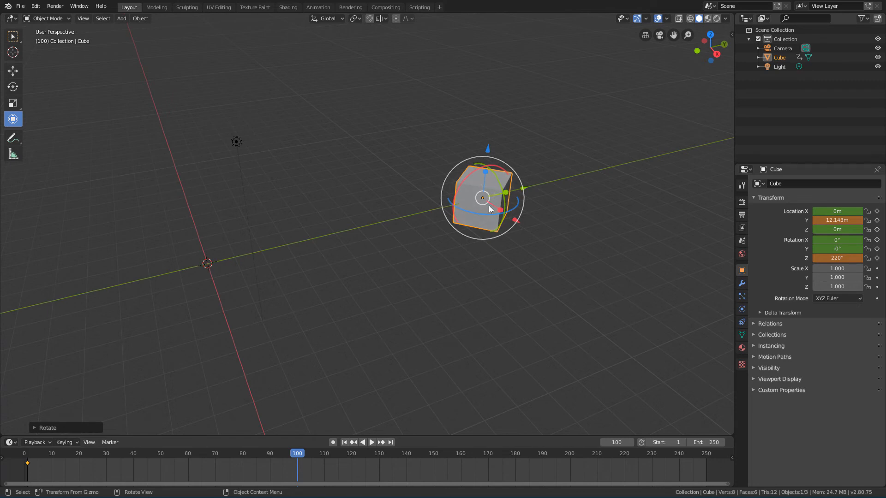
mouse_move(347, 408)
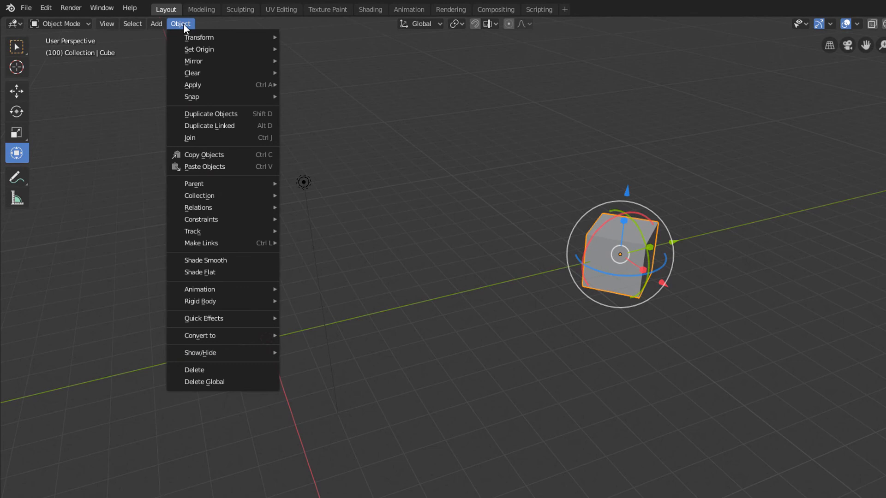
mouse_move(199, 272)
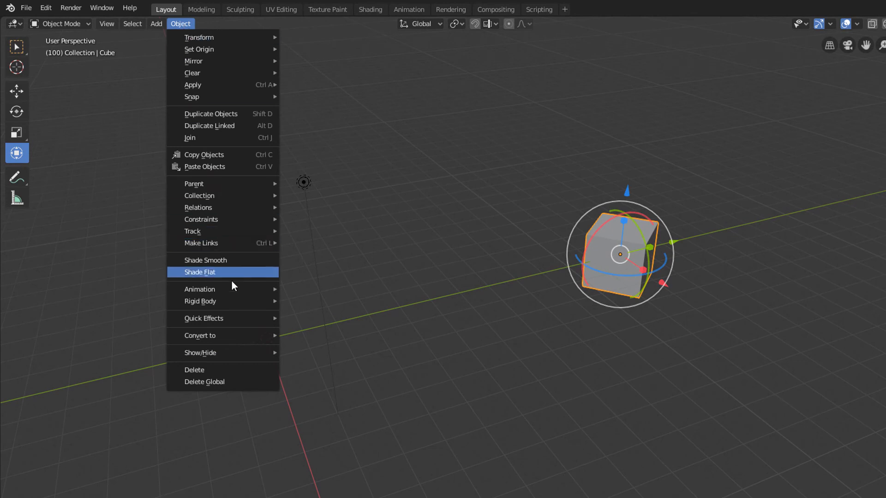
mouse_move(199, 289)
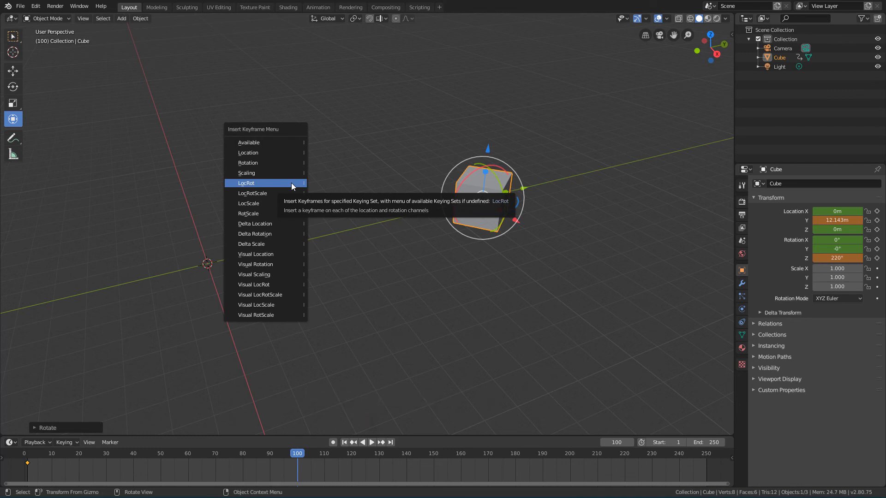
mouse_move(240, 190)
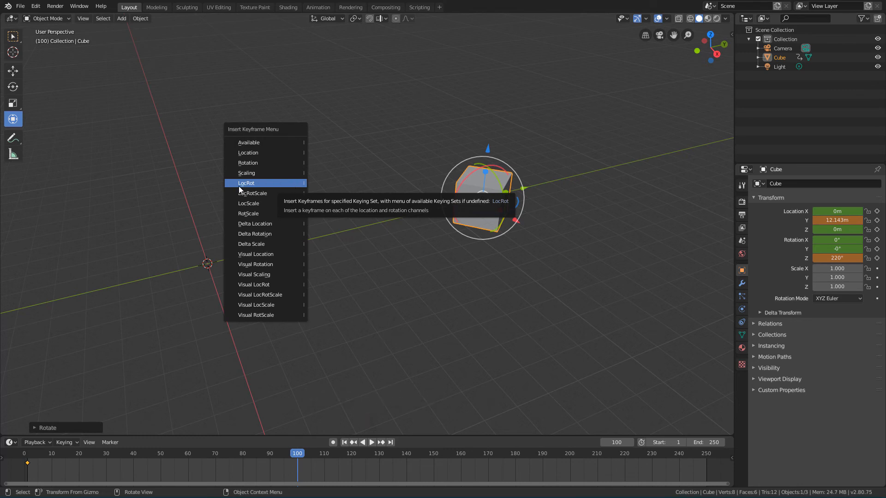
mouse_move(267, 186)
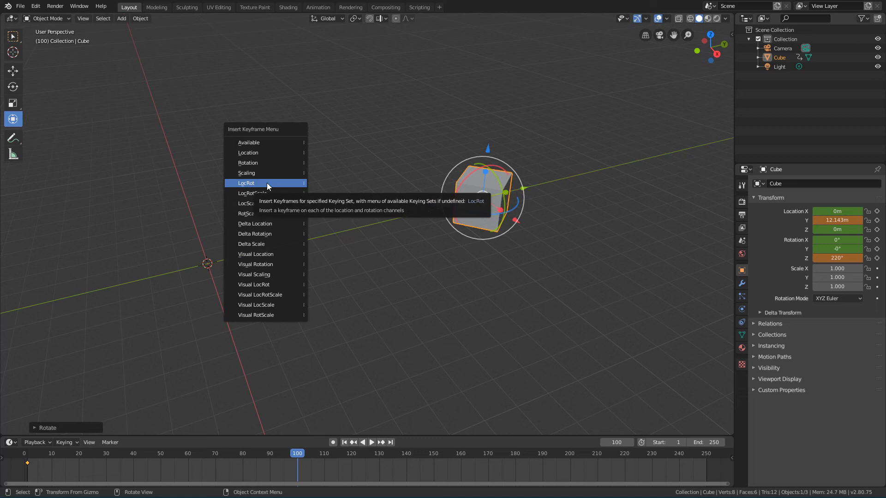
Step: Insert a LocRot keyframe capturing the cube's new position and rotation at frame 100
left_click(246, 183)
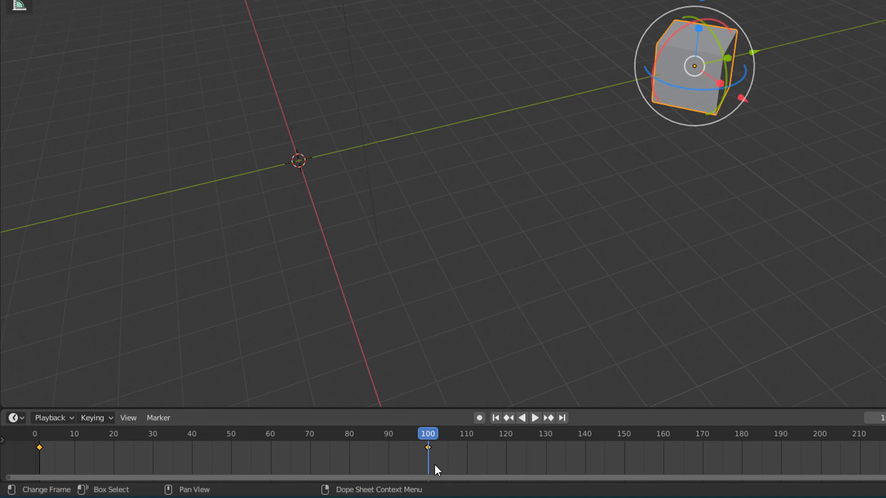
mouse_move(452, 443)
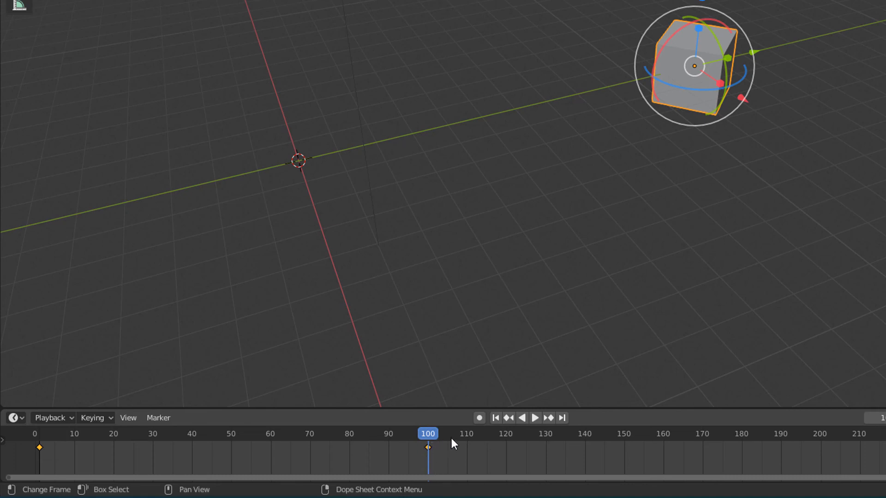
mouse_move(496, 418)
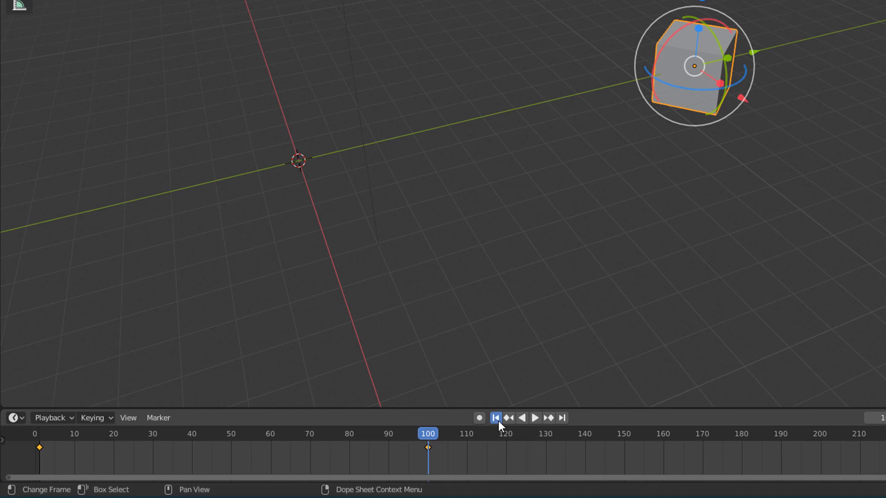
Step: Jump back to frame 1 and play the cube moving and rotating between keyframes
left_click(494, 418)
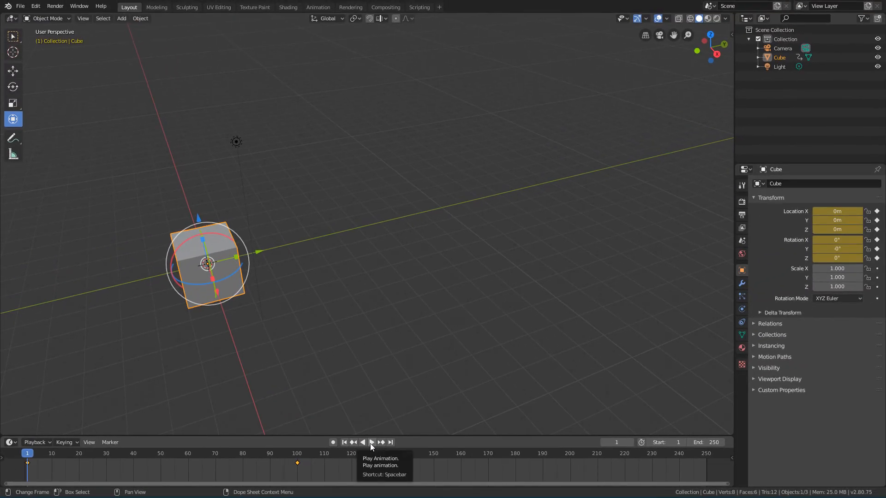
left_click(371, 443)
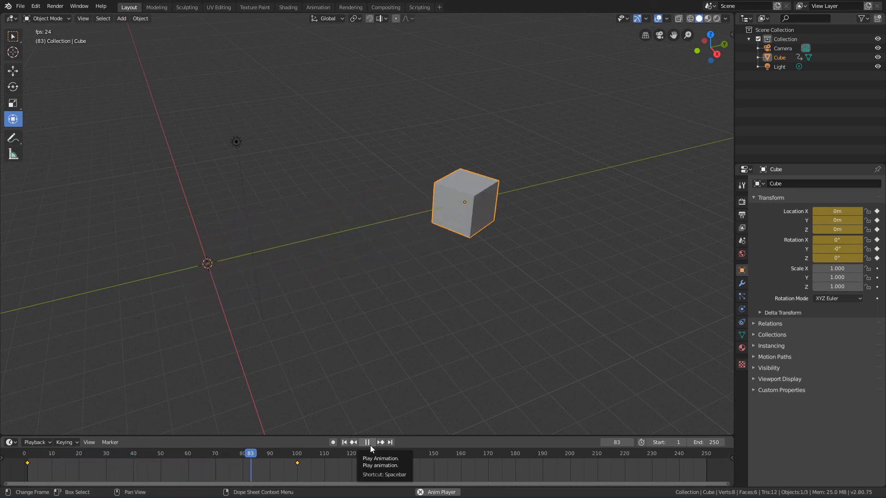
left_click(366, 442)
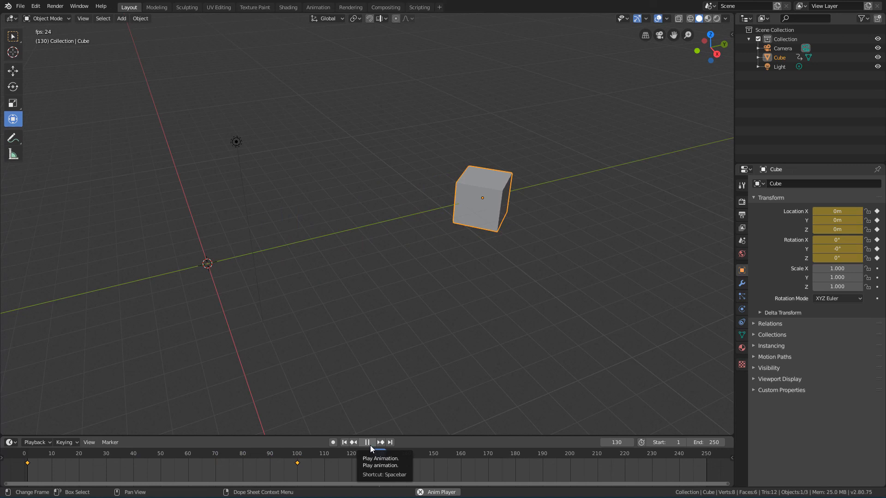